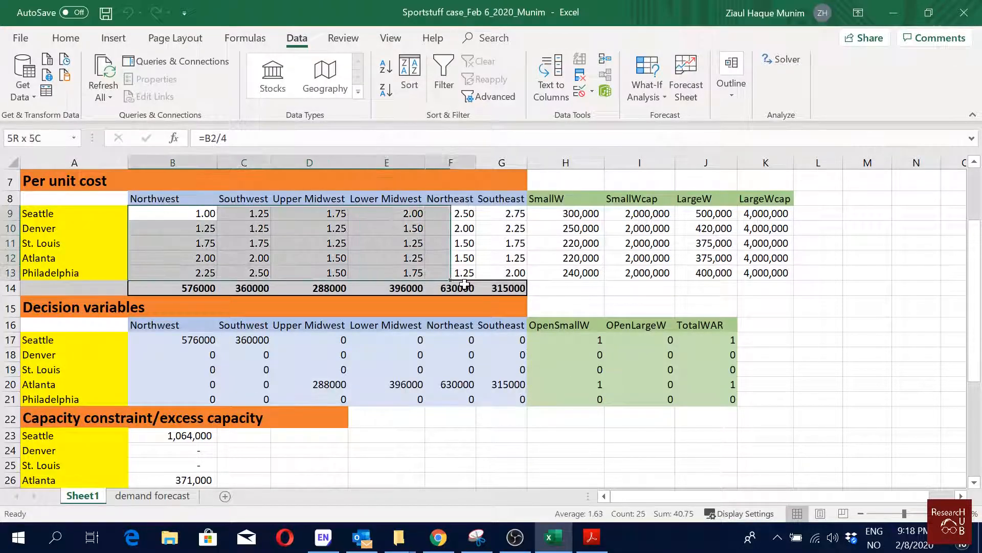
Review how the per-unit and shipping cost figures in the Sportstuff sheet are calculated.
left_click(565, 435)
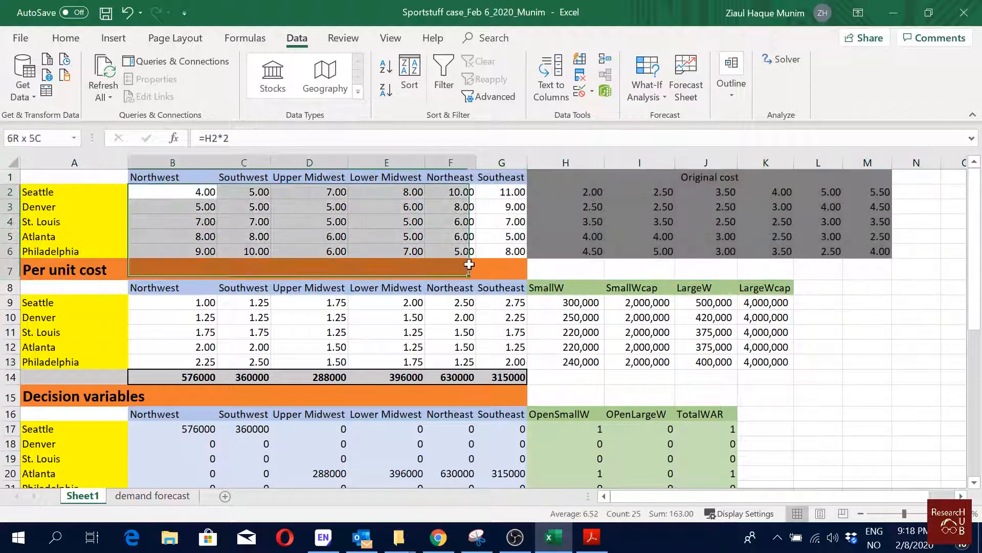
left_click(638, 395)
type("=")
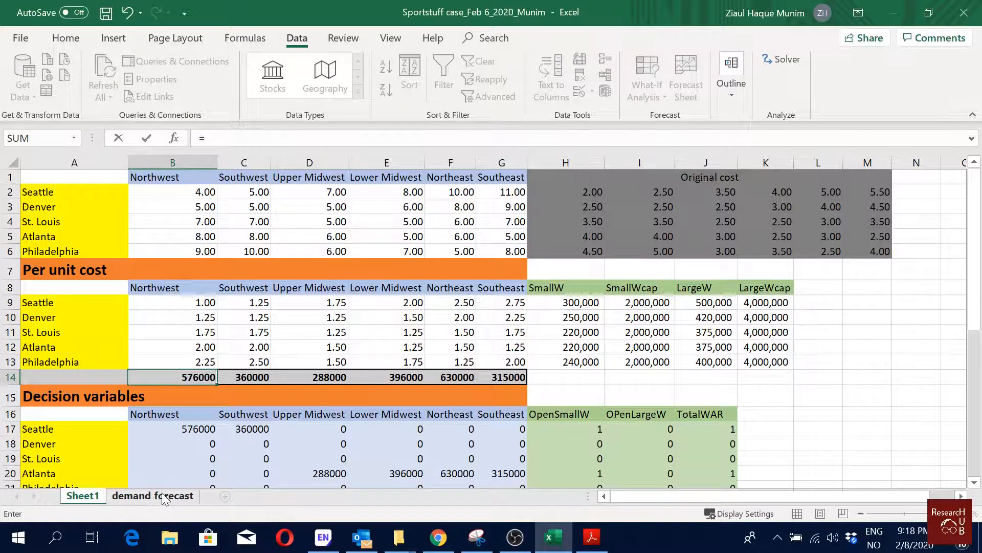
Link demand row B14:G14 to the 2009 figures on the demand forecast sheet and return to Sheet1.
left_click(153, 495)
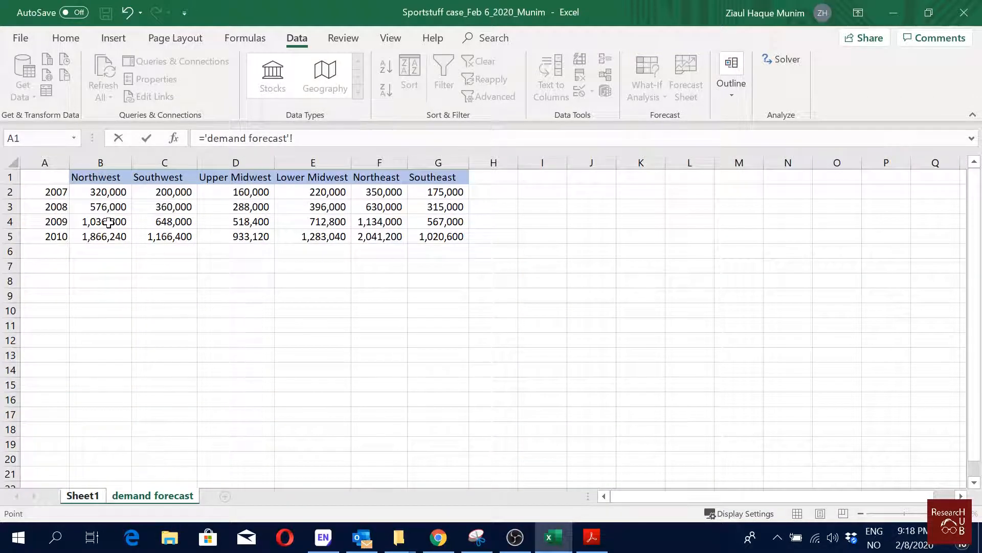
left_click(81, 496)
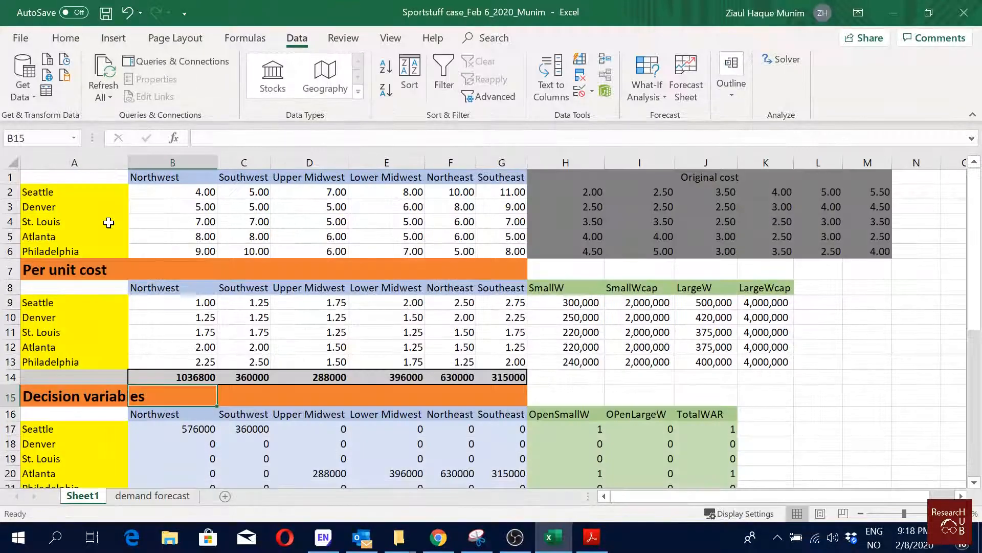
left_click(196, 376)
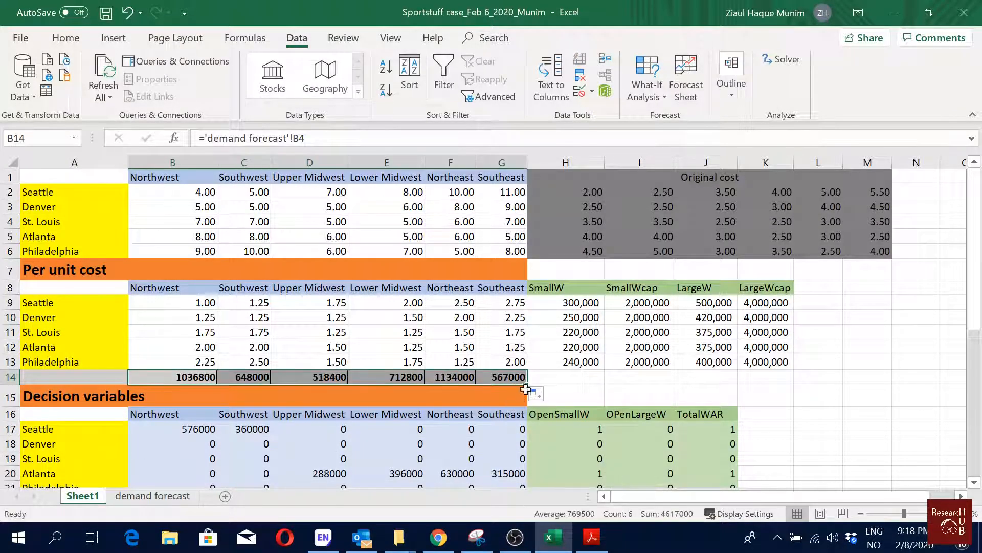
left_click(153, 496)
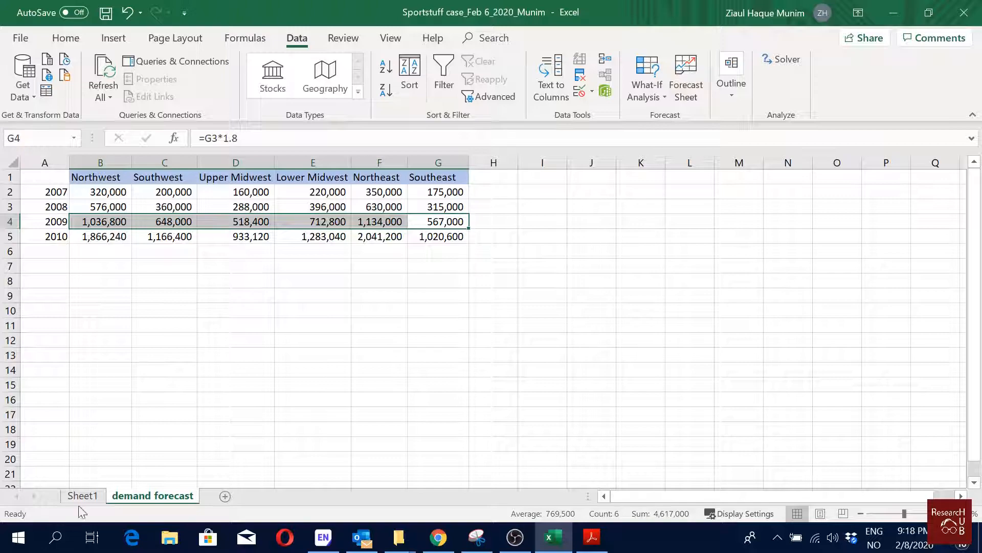
left_click(82, 495)
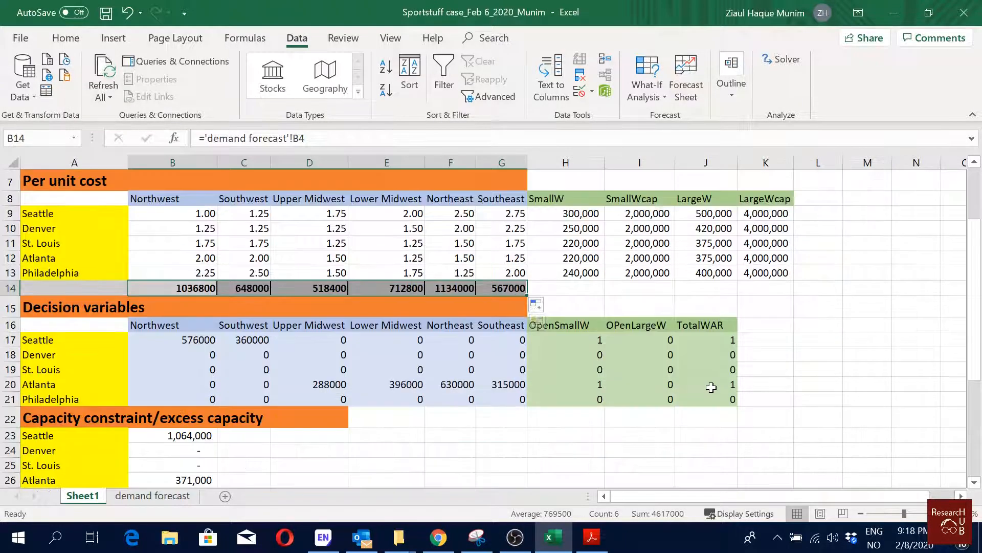
scroll("down", 3)
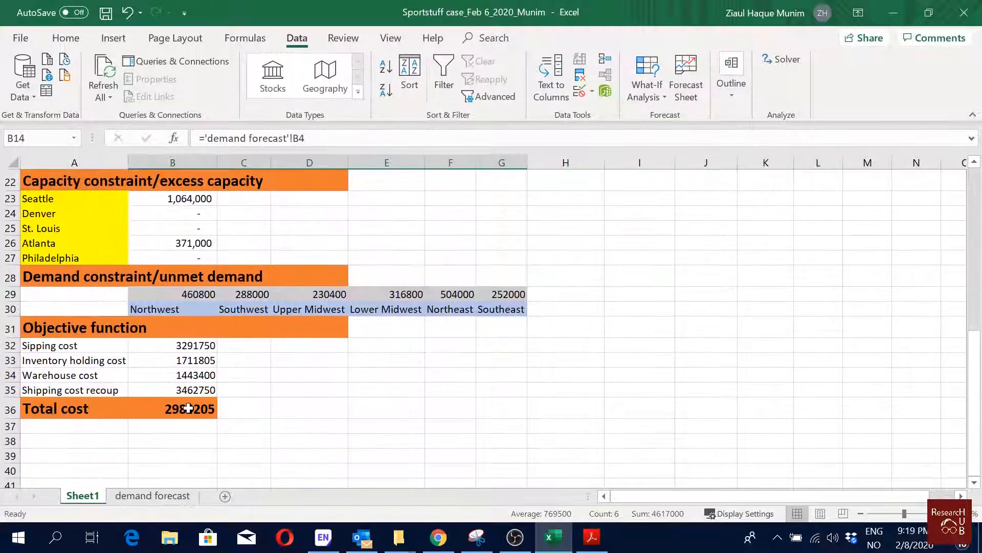
Run Solver on total-cost cell B36 and keep the solution, giving 5,772,605 with an Atlanta large warehouse.
left_click(172, 408)
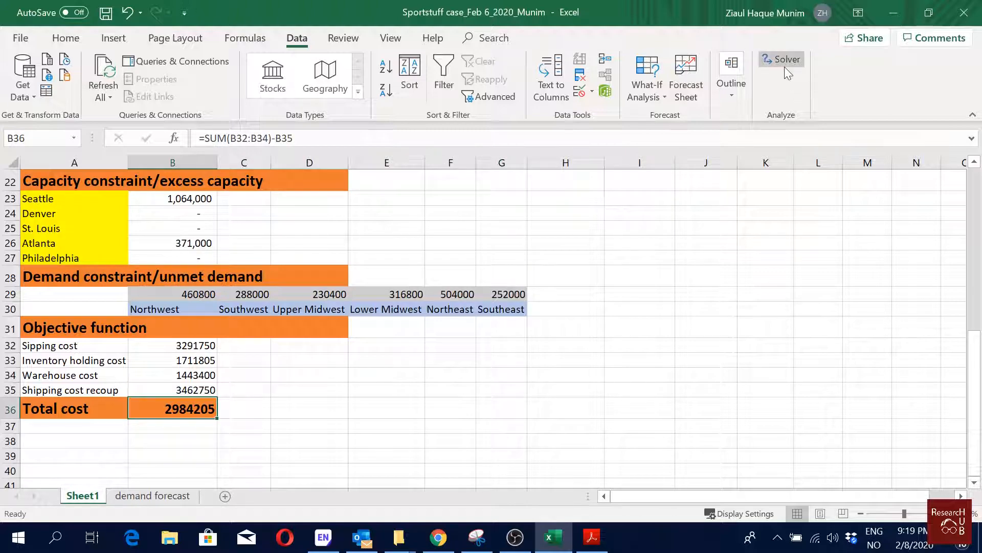
left_click(781, 60)
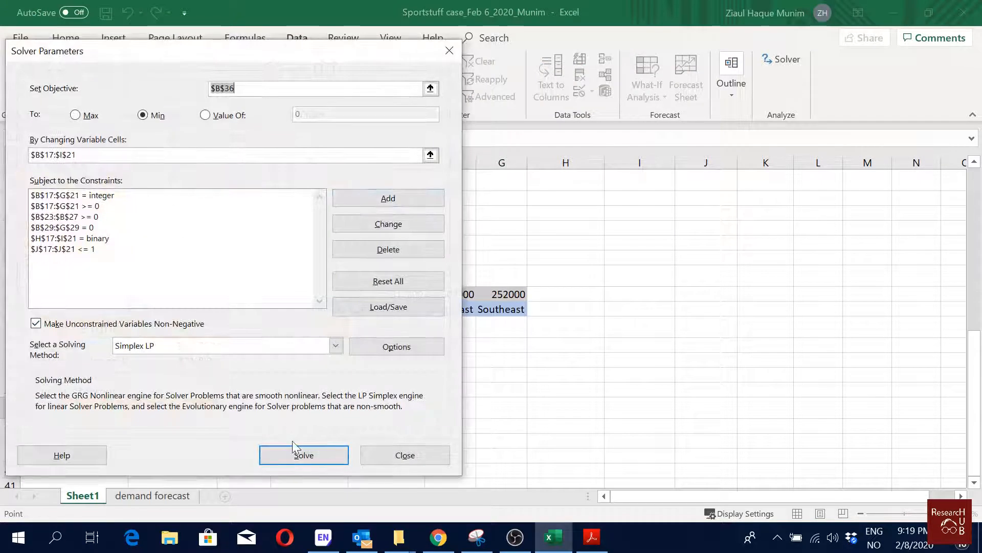
left_click(303, 454)
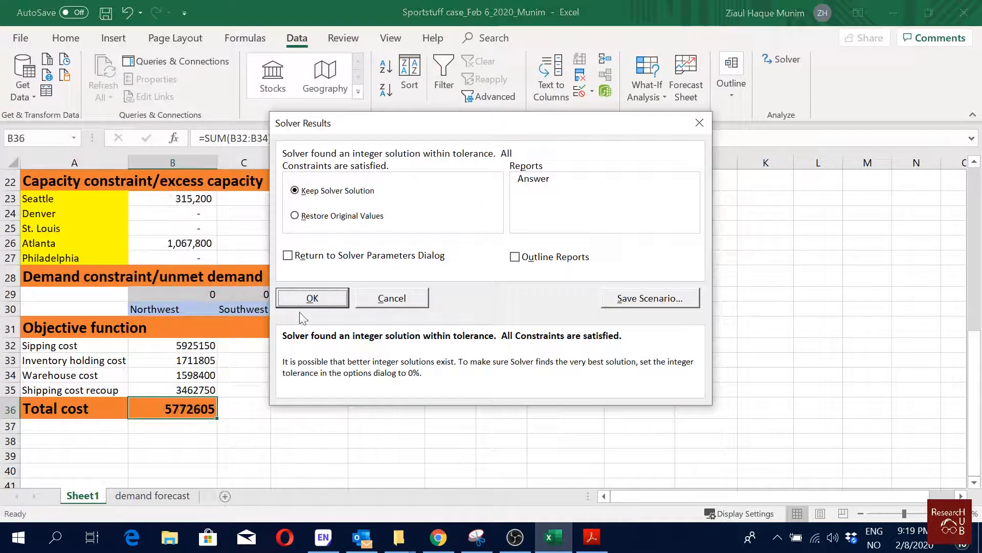
left_click(312, 298)
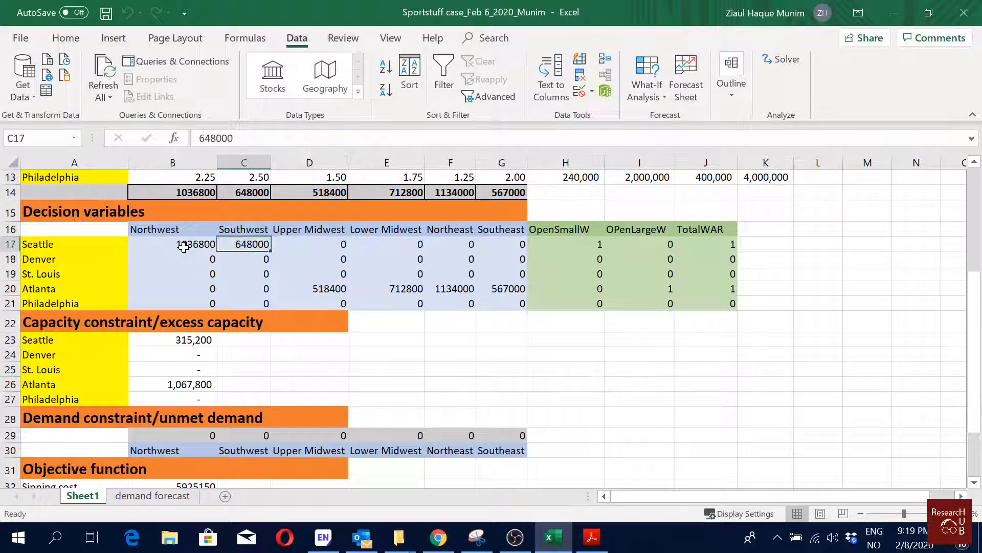
Inspect Atlanta's eastern-region shipments and B14's forecast link, then bring up the demand forecast sheet.
left_click(309, 289)
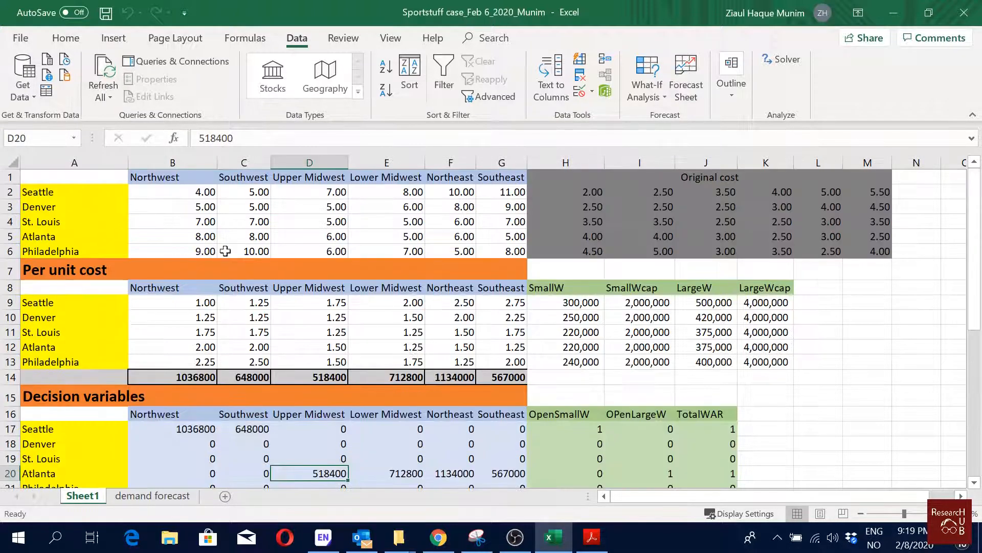
scroll("down", 3)
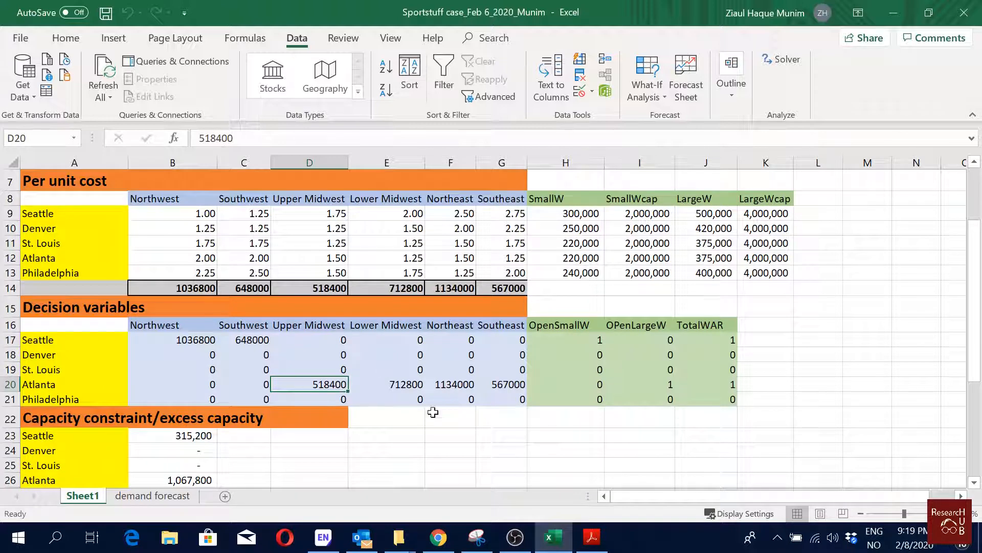
left_click_drag(309, 384, 501, 383)
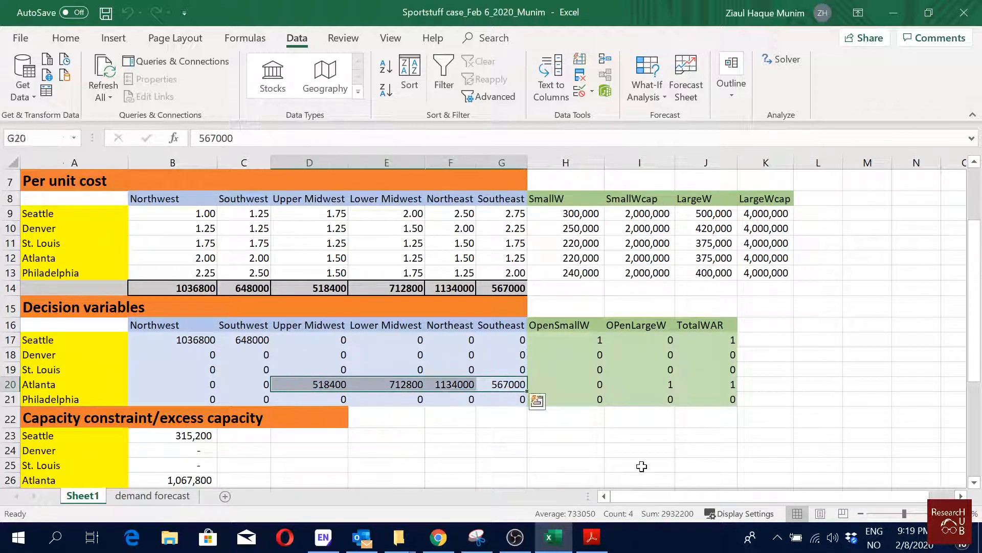
left_click(564, 465)
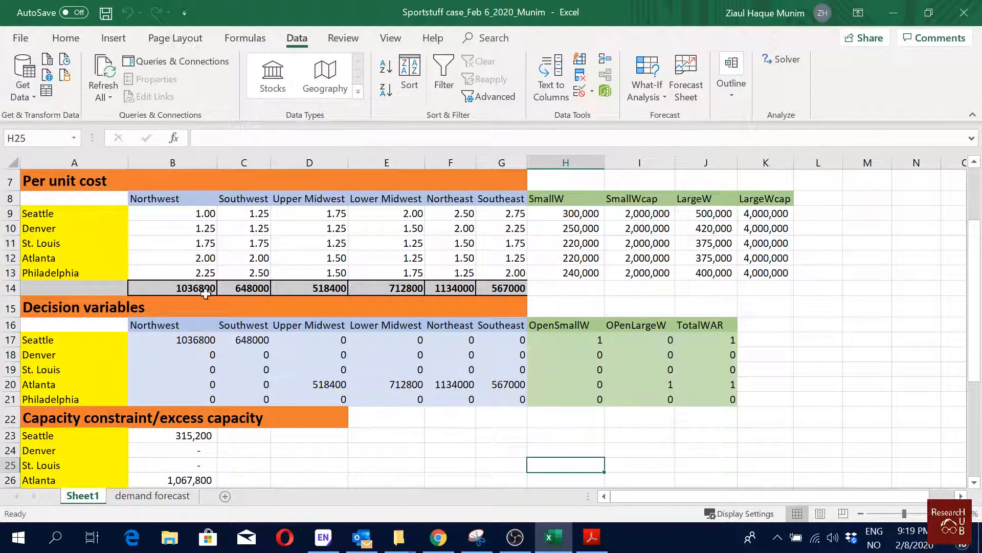
left_click(172, 287)
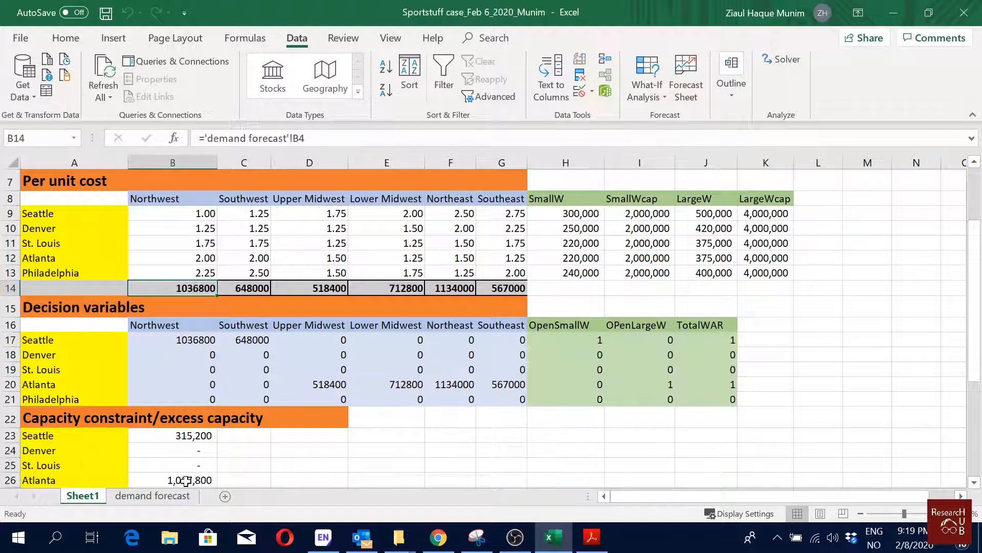
left_click(152, 495)
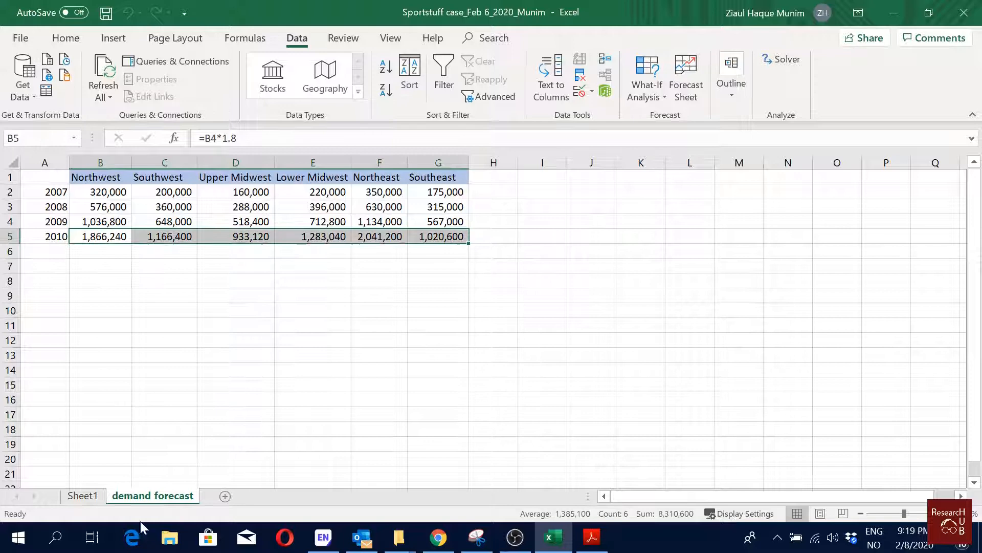
Link demand row B14:G14 to the 2010 row of the demand forecast sheet.
left_click(82, 496)
type("=")
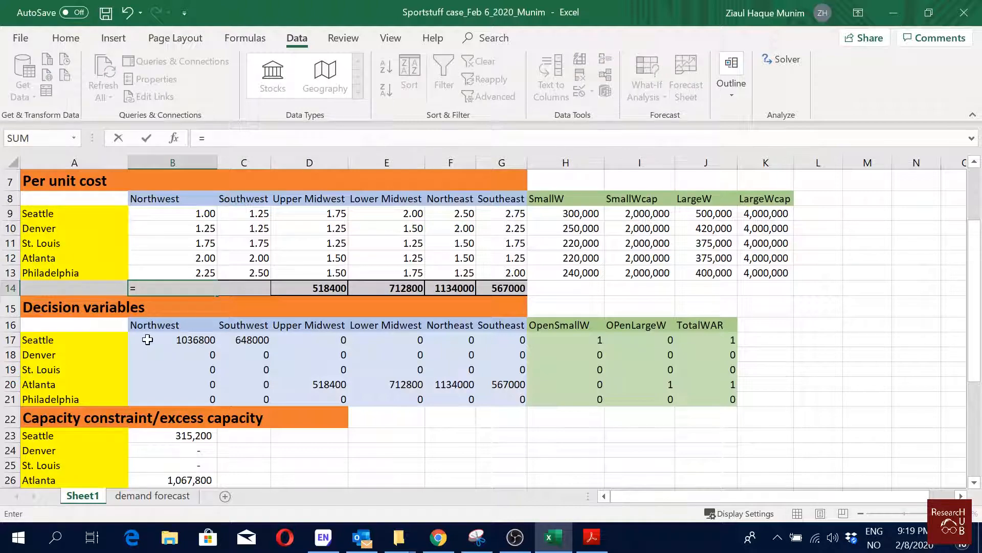
left_click(153, 495)
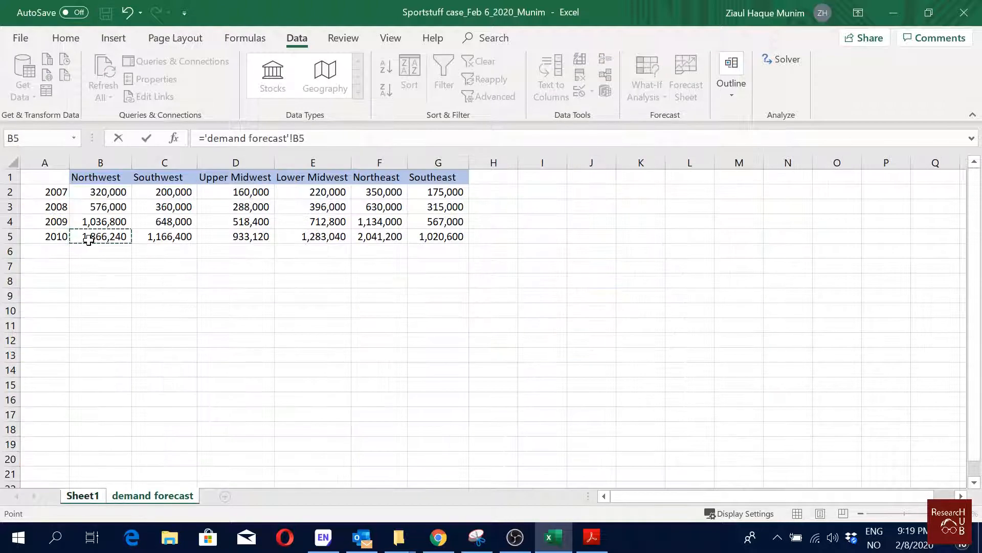
left_click(82, 495)
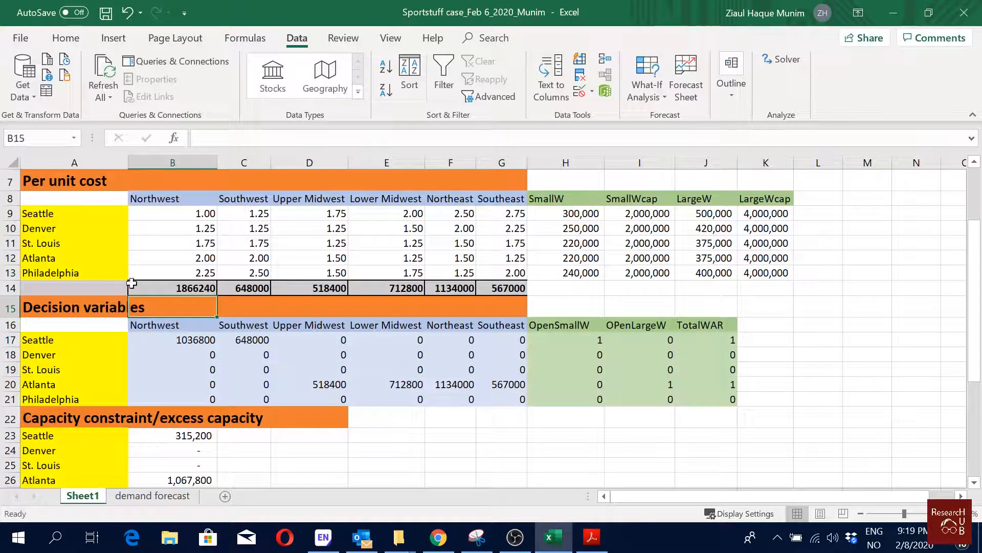
left_click(171, 288)
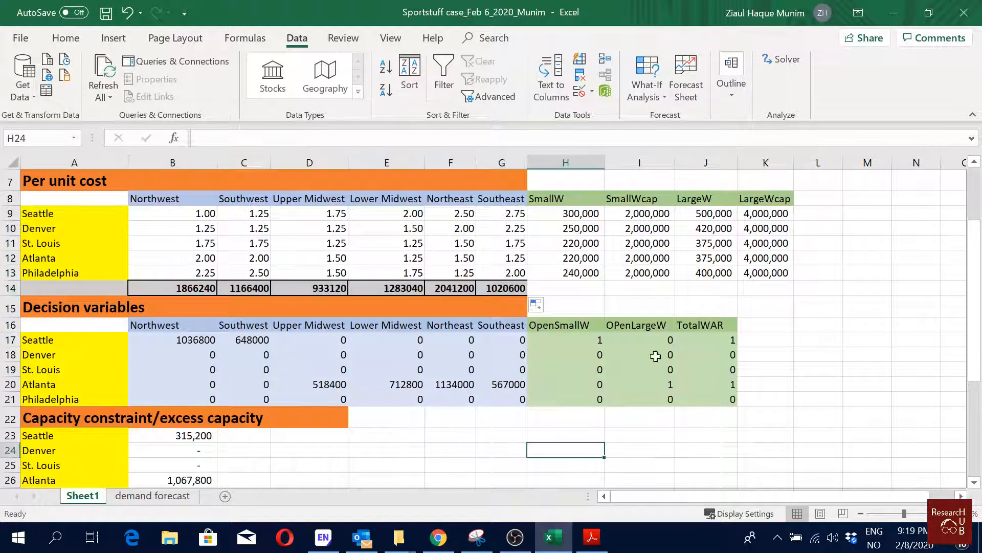
scroll("down", 3)
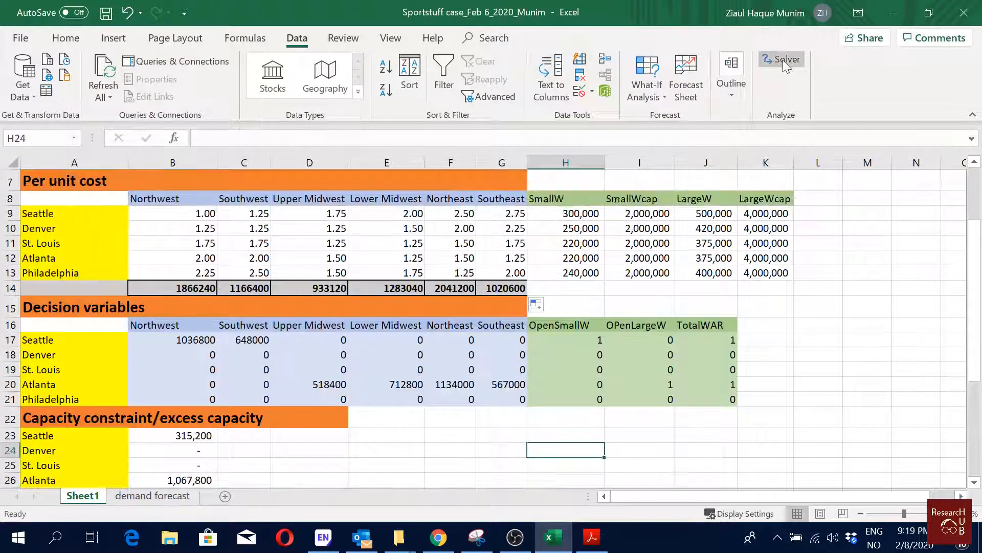
Re-solve the model with Solver and keep the solution, raising total cost to 9,505,689.
left_click(785, 60)
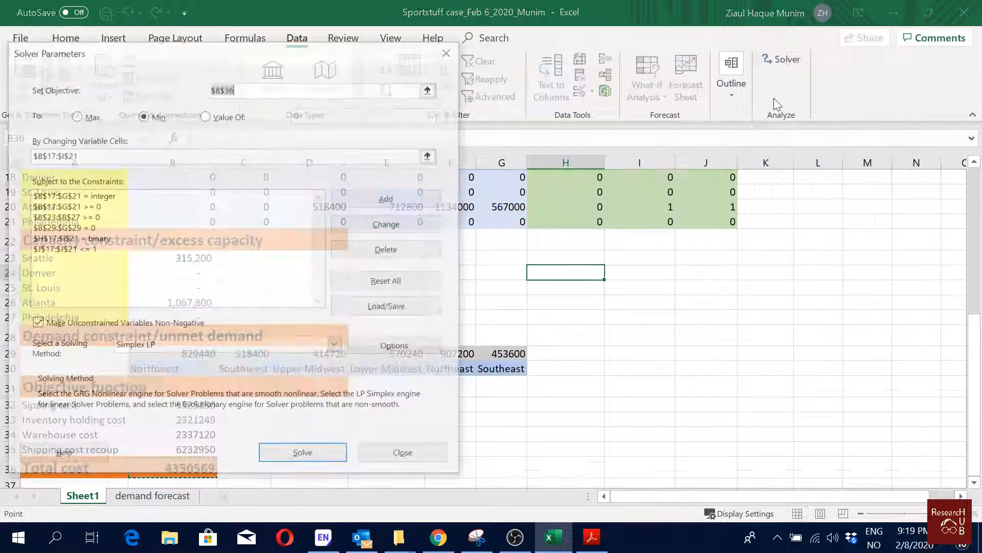
left_click(301, 452)
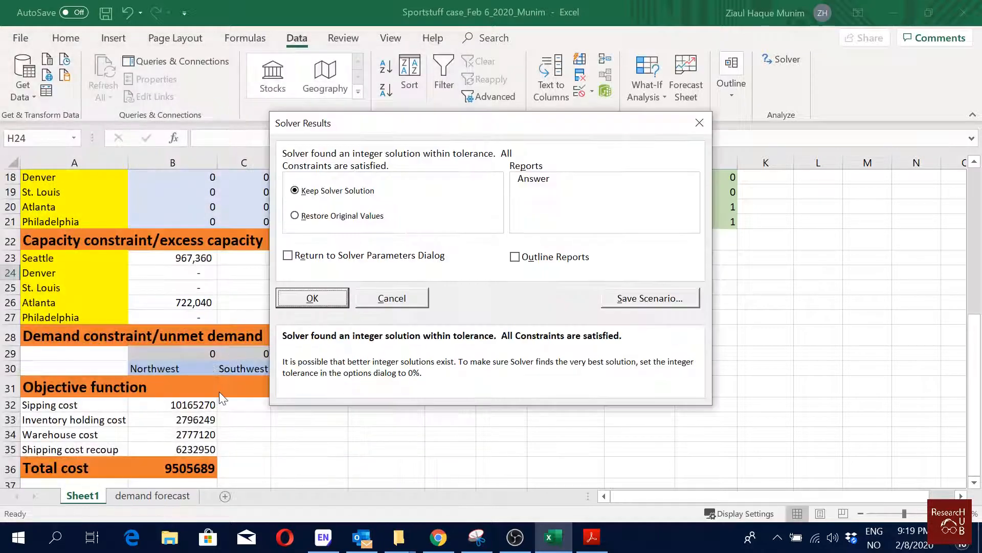
left_click(312, 298)
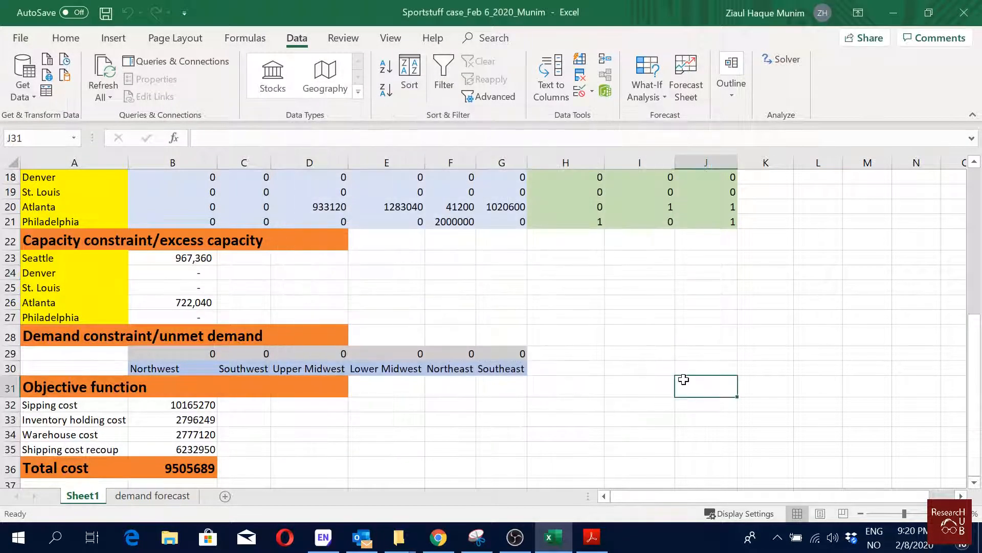
scroll("up", 3)
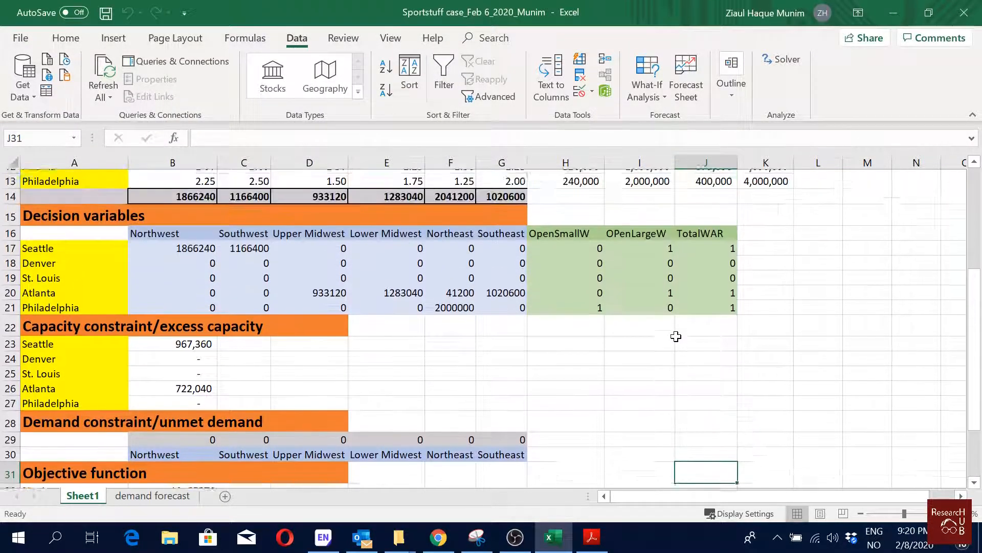
left_click(50, 317)
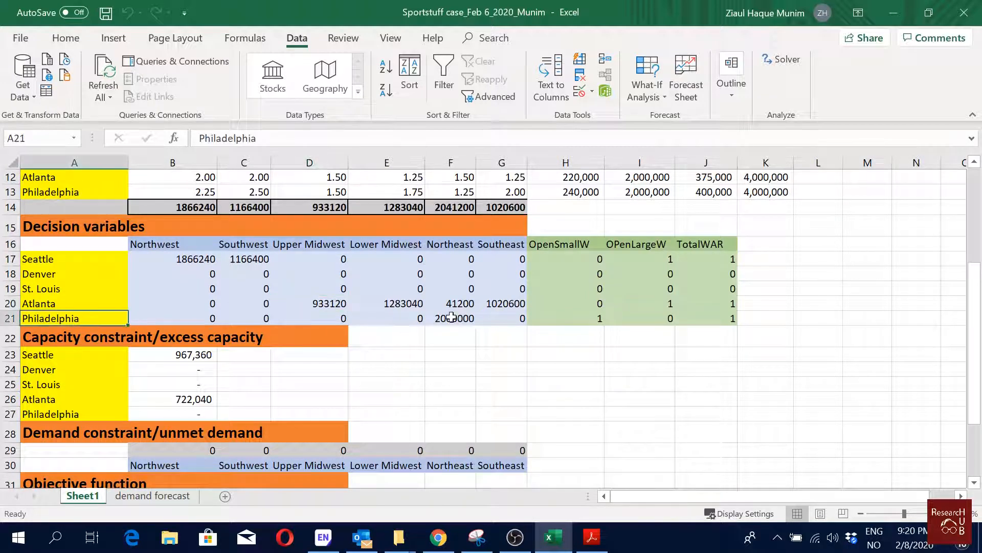
left_click(450, 318)
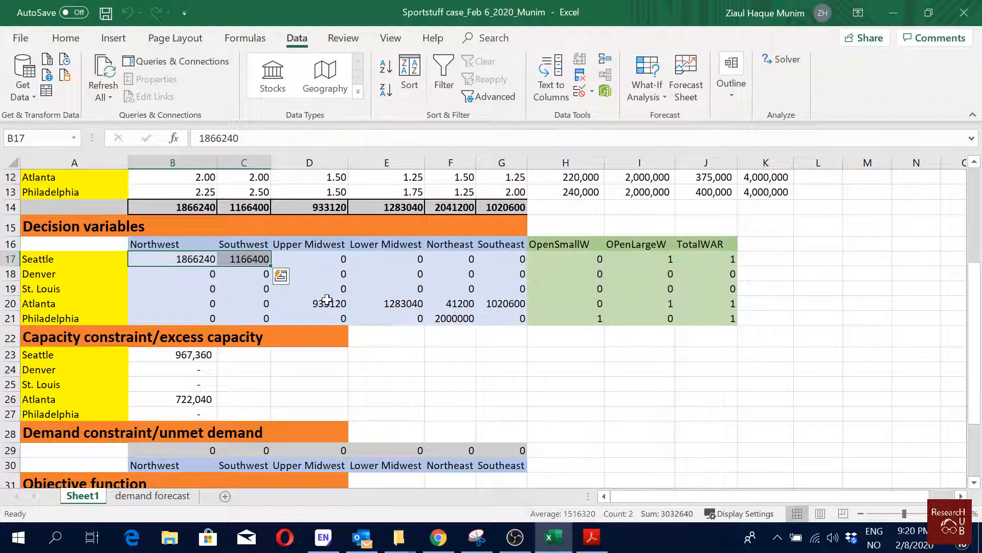
left_click(309, 303)
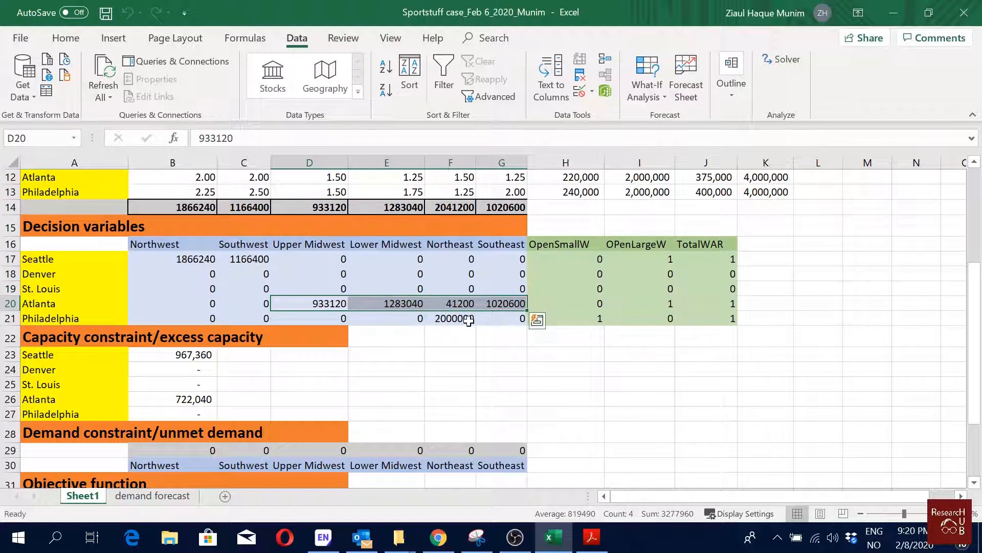
left_click(450, 317)
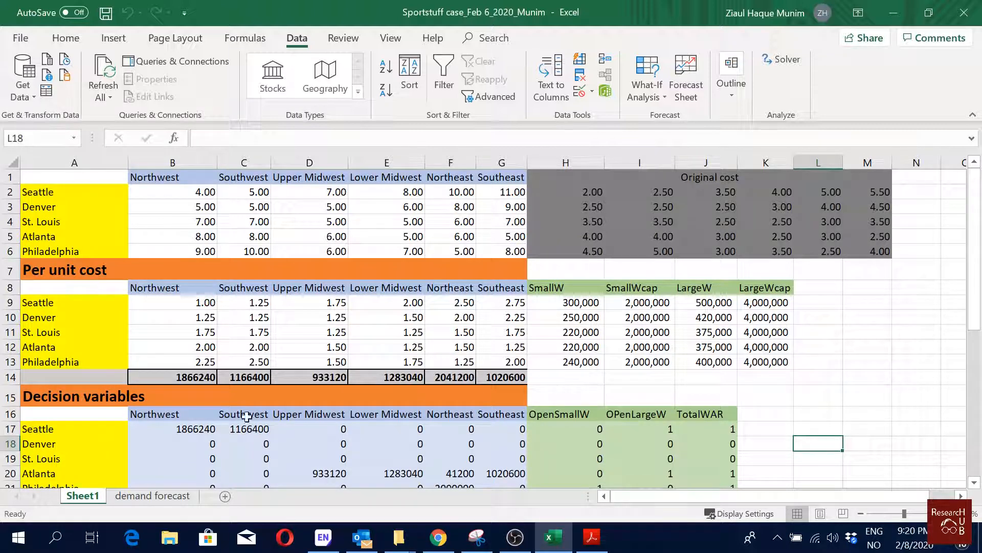
scroll("down", 3)
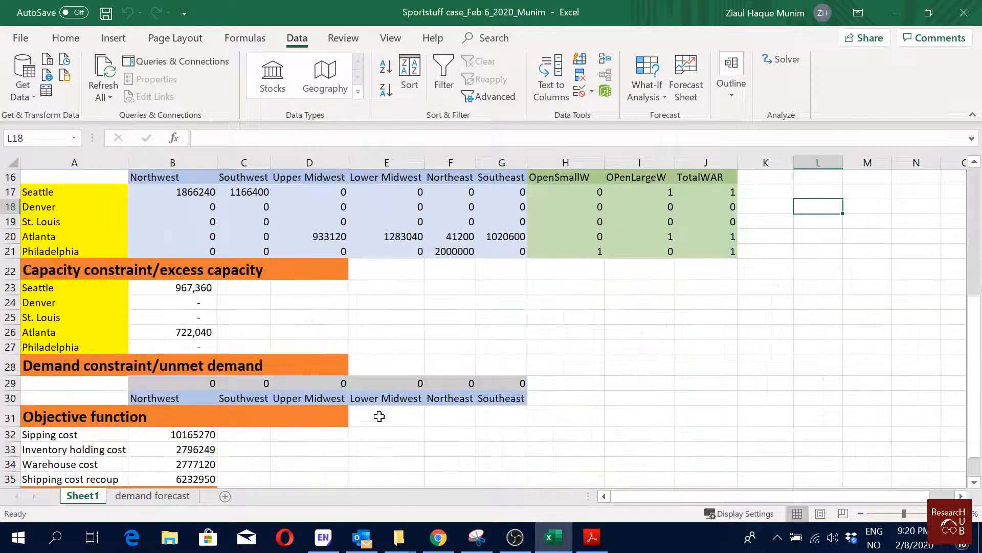